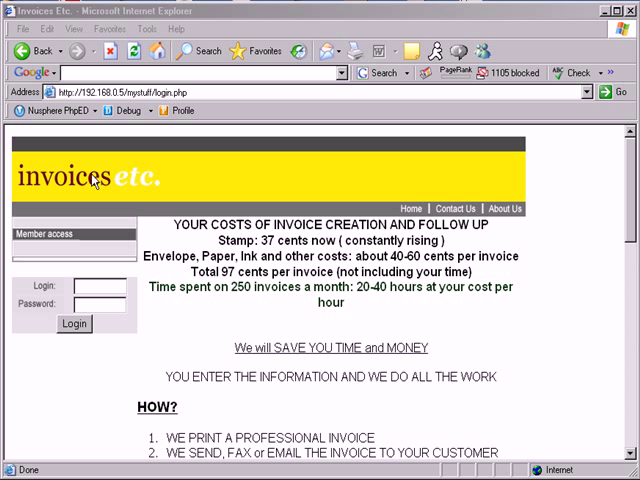
mouse_move(141, 181)
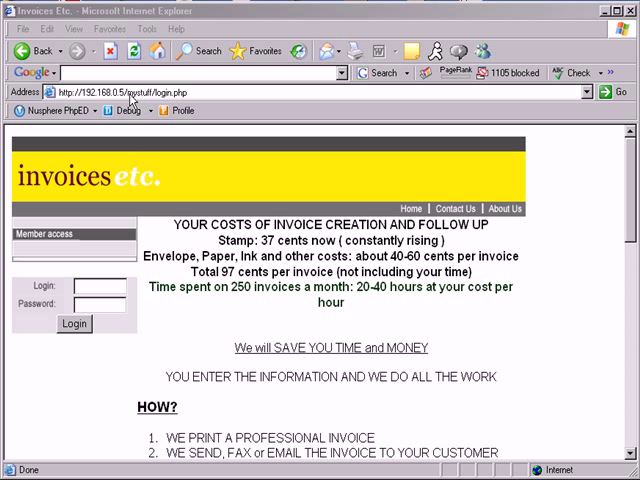
mouse_move(118, 167)
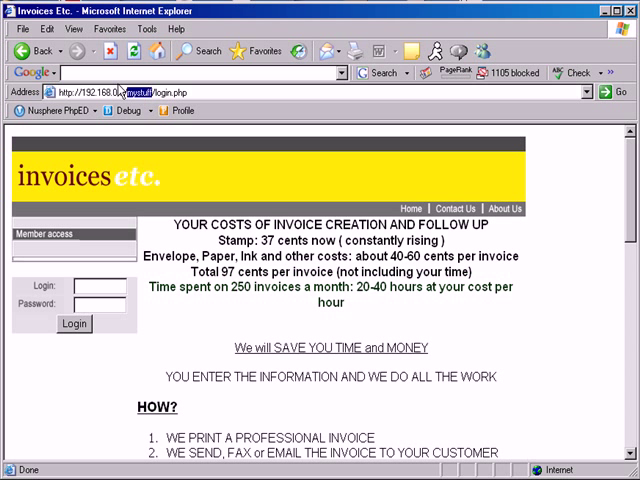
mouse_move(150, 154)
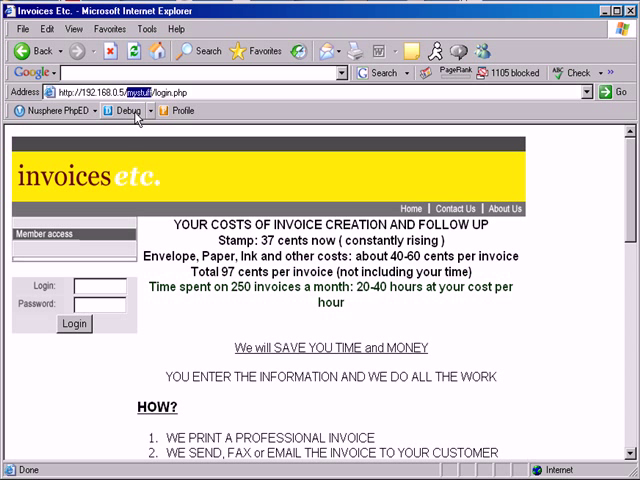
mouse_move(180, 110)
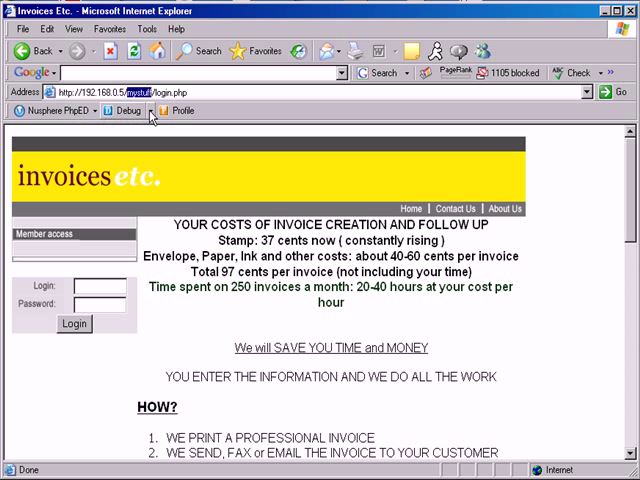
Step: Start a PhpED debug session of the login page and begin typing 'co' as the login name
click(124, 110)
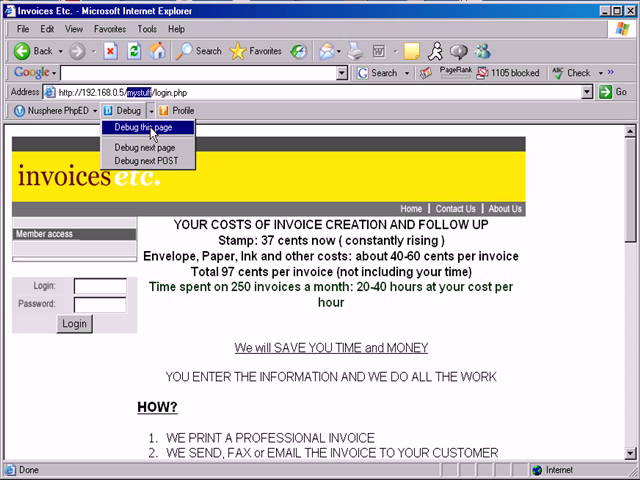
mouse_move(145, 146)
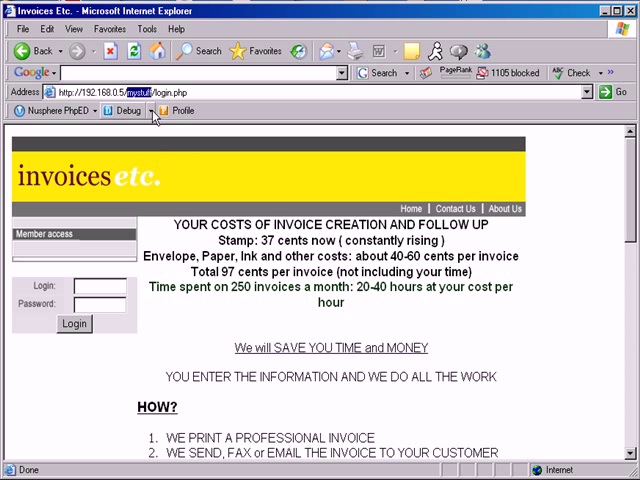
click(100, 286)
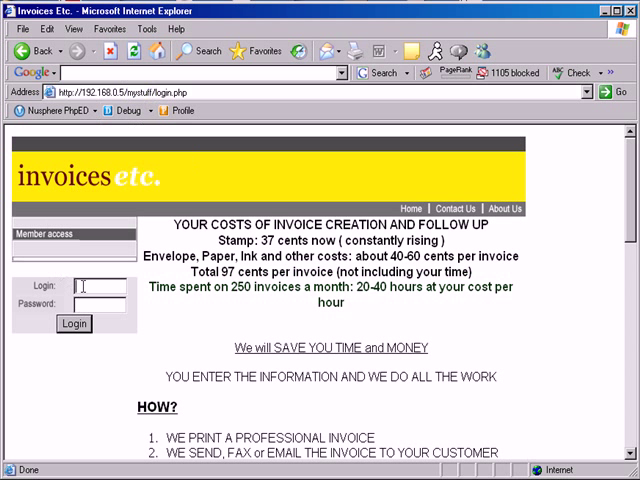
text(co)
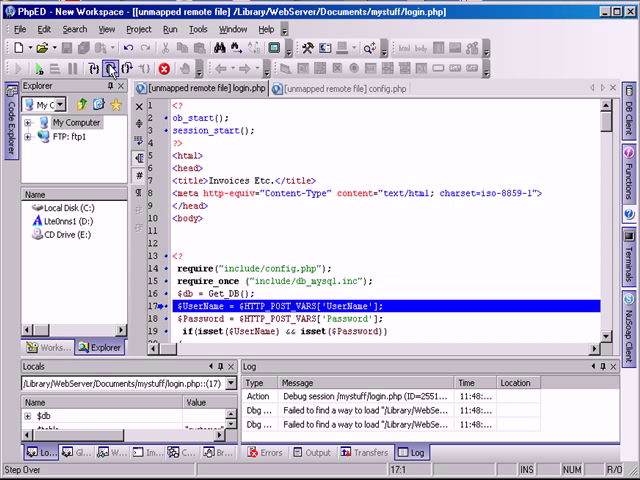
mouse_move(109, 68)
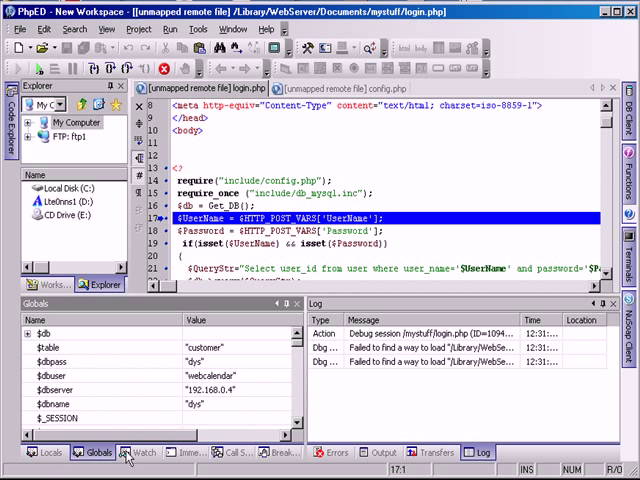
Step: Toggle a breakpoint on line 19 of login.php
click(140, 452)
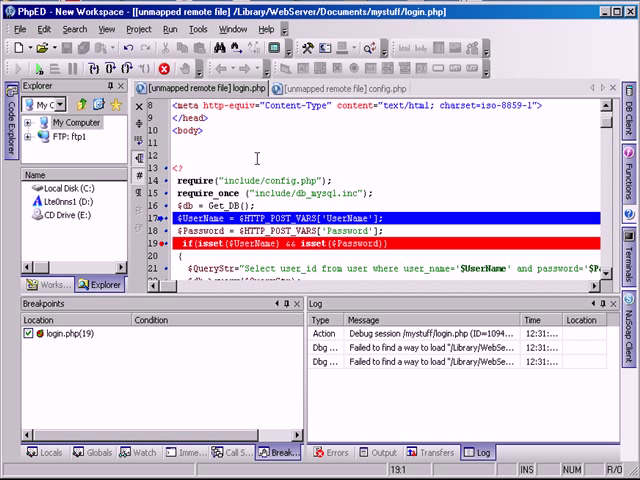
mouse_move(200, 88)
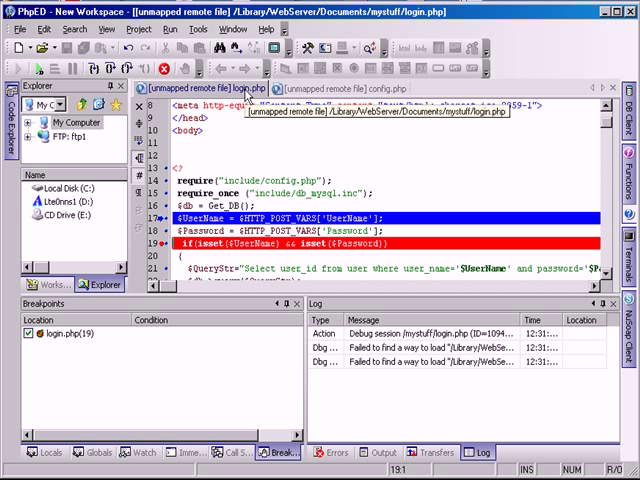